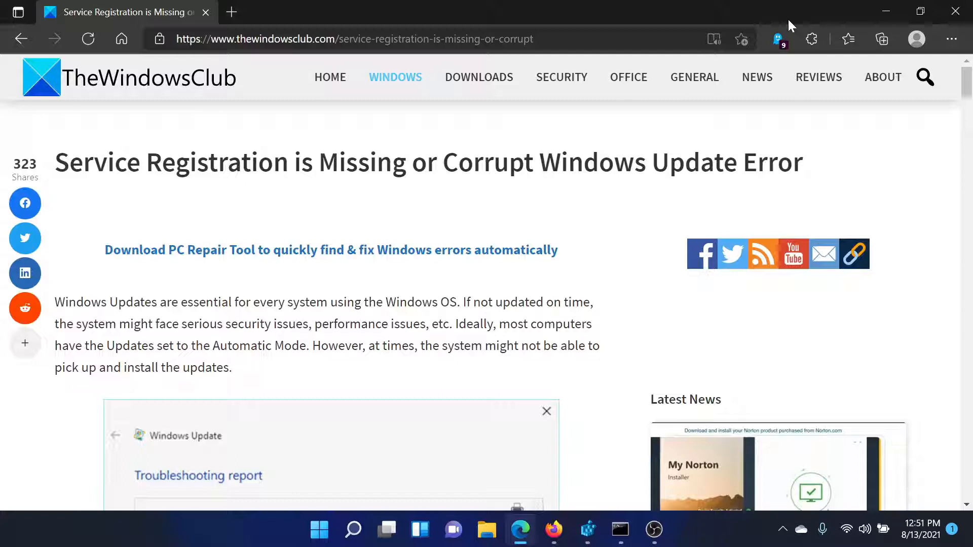
{"action": "mouse_move", "coordinate": [810, 13]}
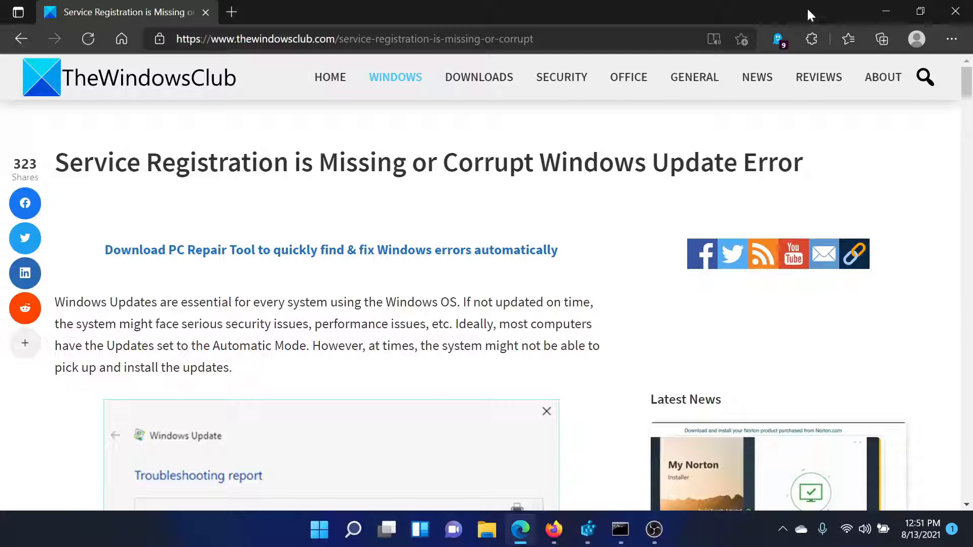
{"action": "mouse_move", "coordinate": [515, 219]}
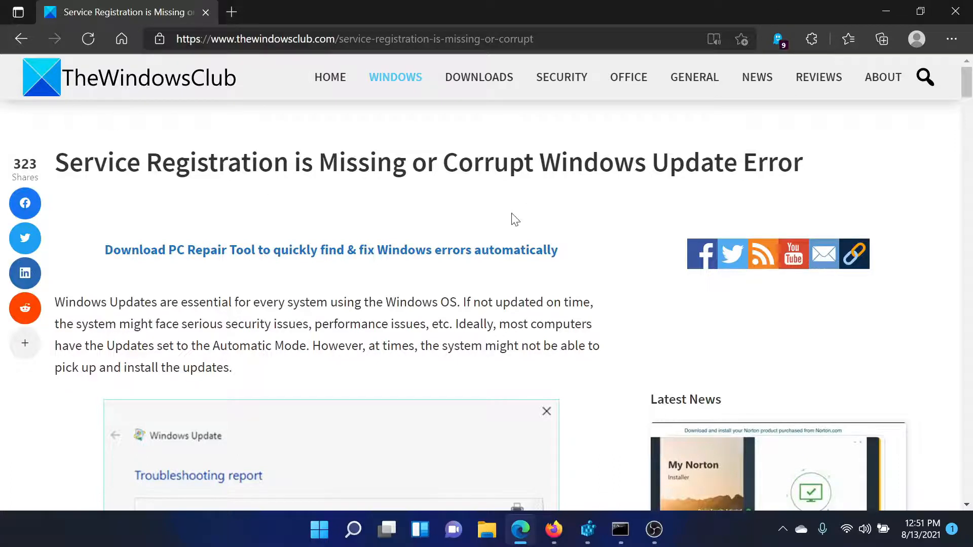
- Scroll the TheWindowsClub article down to the manual ThresholdOptedIn registry fix
{"action": "scroll", "scroll_direction": "down", "scroll_amount": 3}
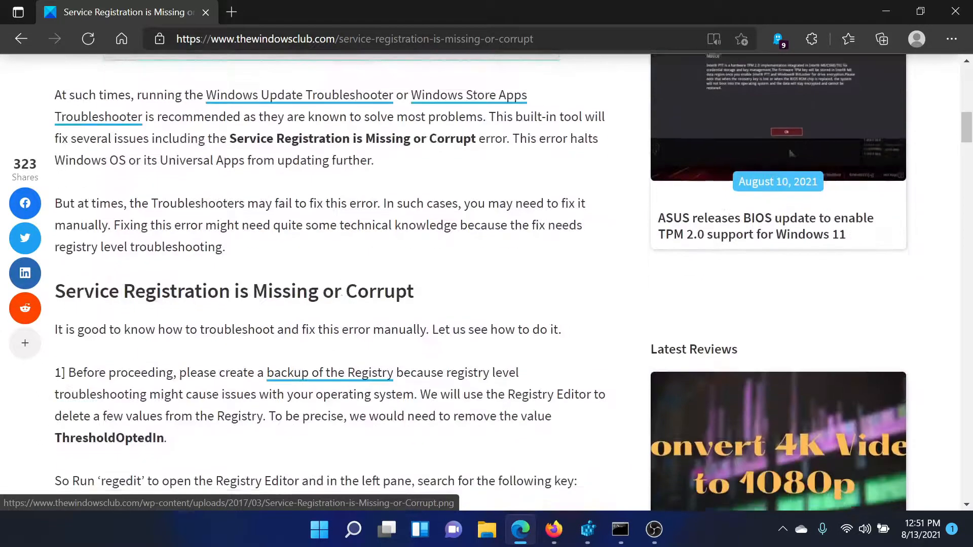
- Scroll to the WindowsSelfHost Applicability key path and ready regedit in the Run box
{"action": "scroll", "scroll_direction": "down", "scroll_amount": 3}
{"action": "type", "text": "regedit"}
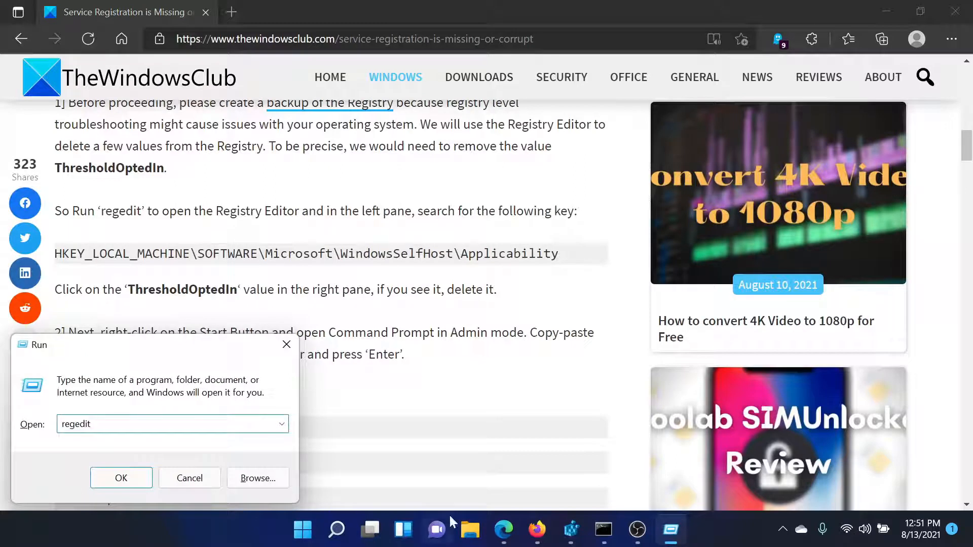
- Launch Registry Editor and delete the ThresholdOptedIn value under WindowsSelfHost Applicability
{"action": "left_click", "coordinate": [121, 478]}
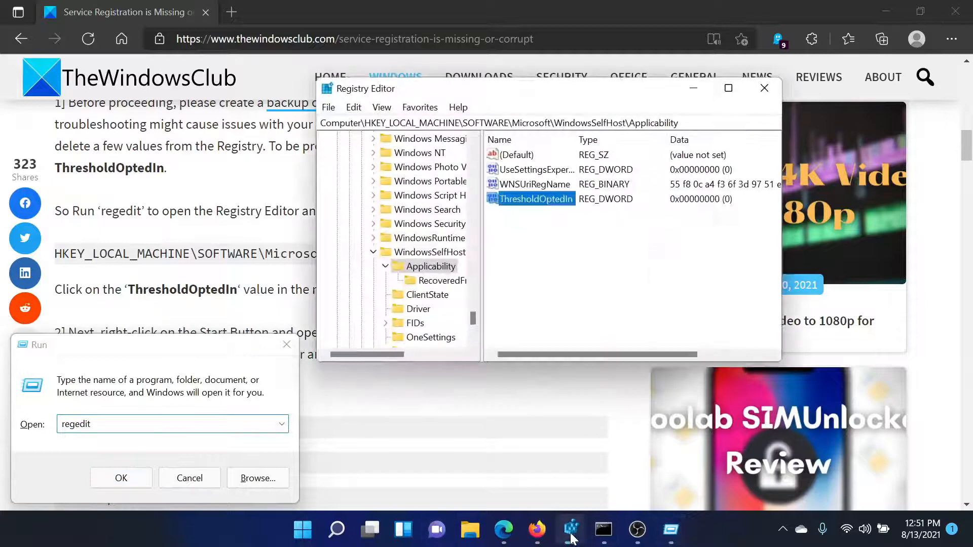
{"action": "mouse_move", "coordinate": [577, 312]}
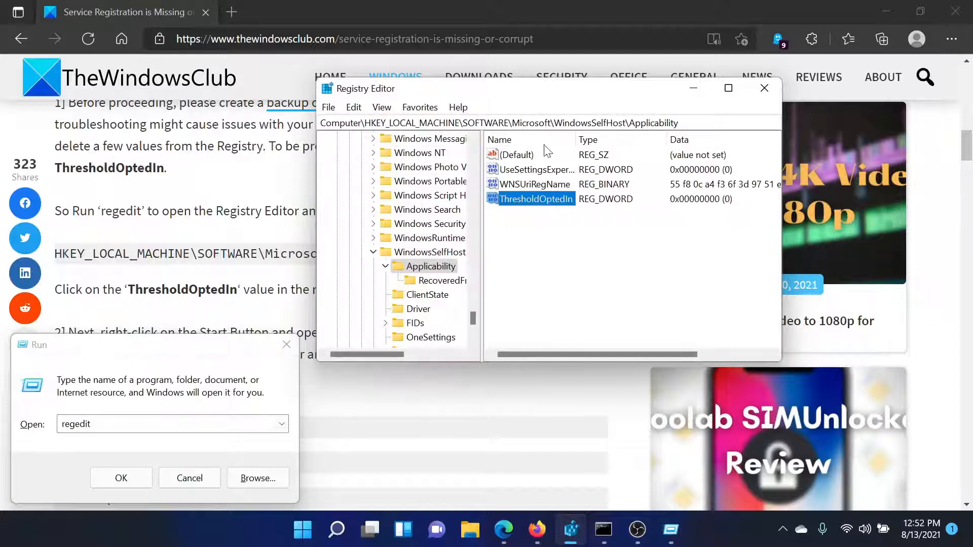
{"action": "mouse_move", "coordinate": [673, 177]}
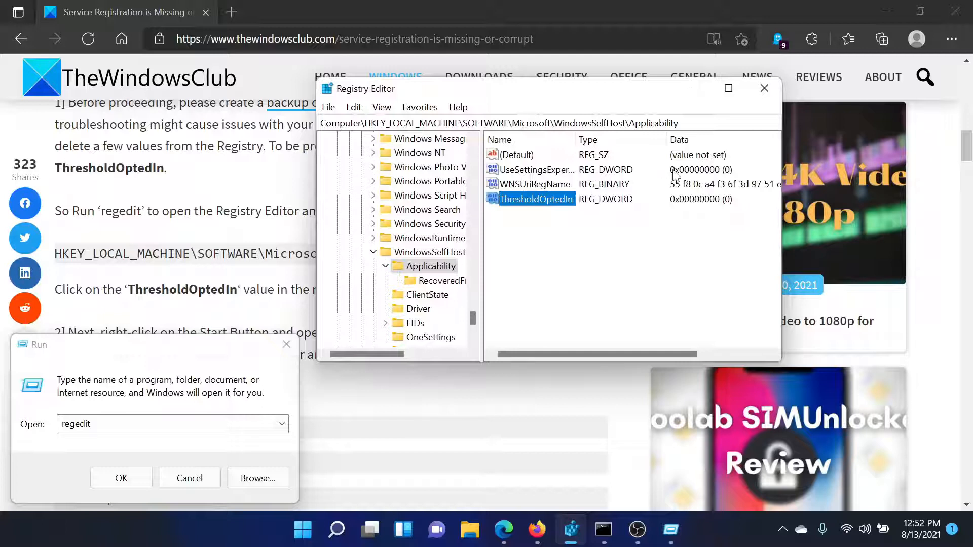
{"action": "left_click", "coordinate": [551, 234]}
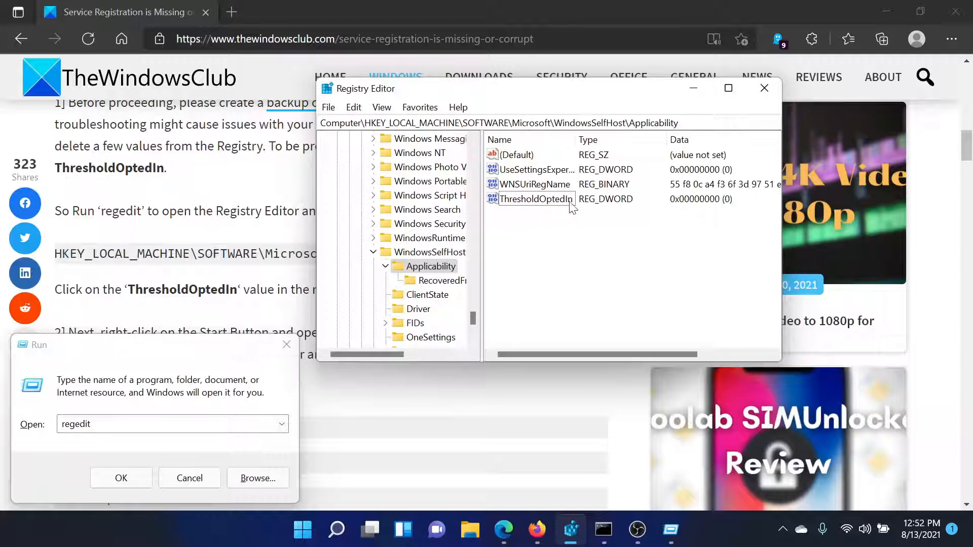
{"action": "right_click", "coordinate": [536, 199]}
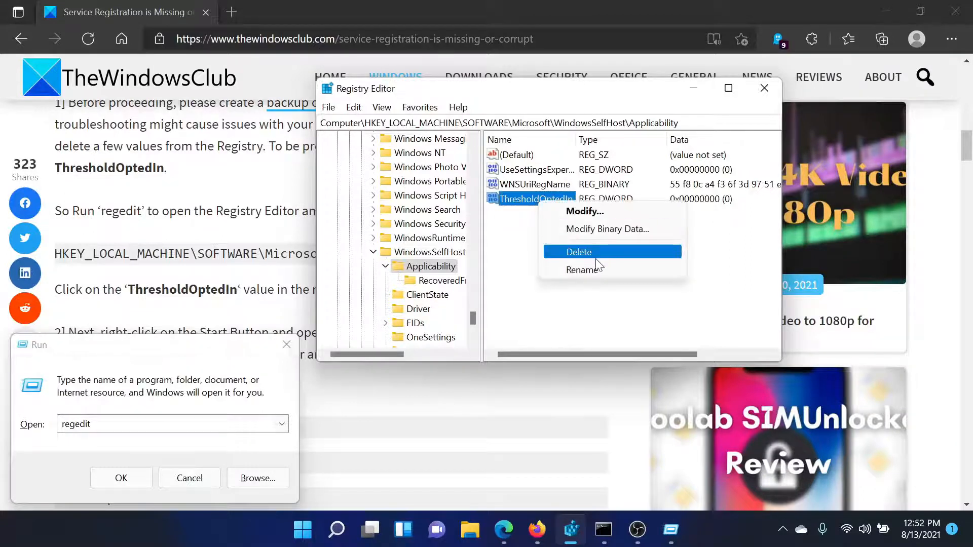
{"action": "left_click", "coordinate": [578, 251]}
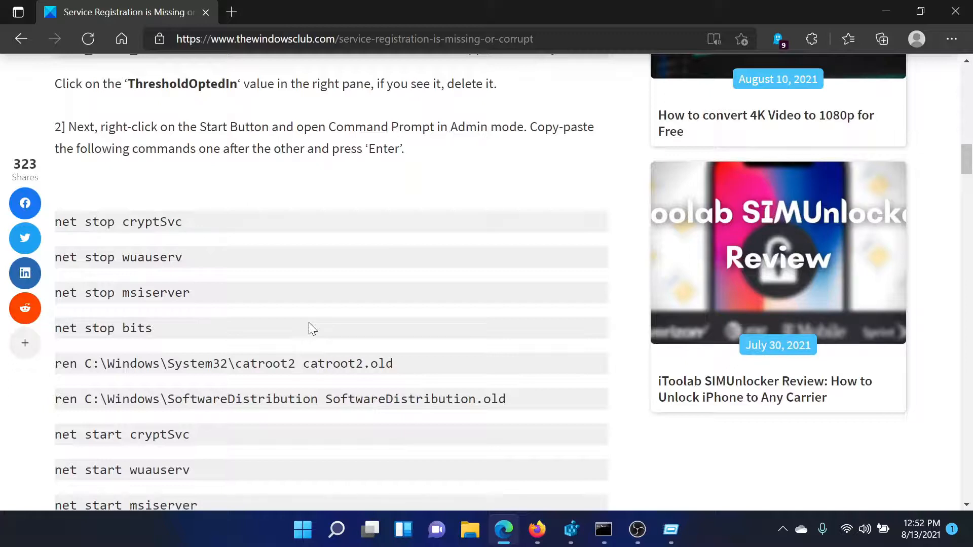
{"action": "mouse_move", "coordinate": [164, 173]}
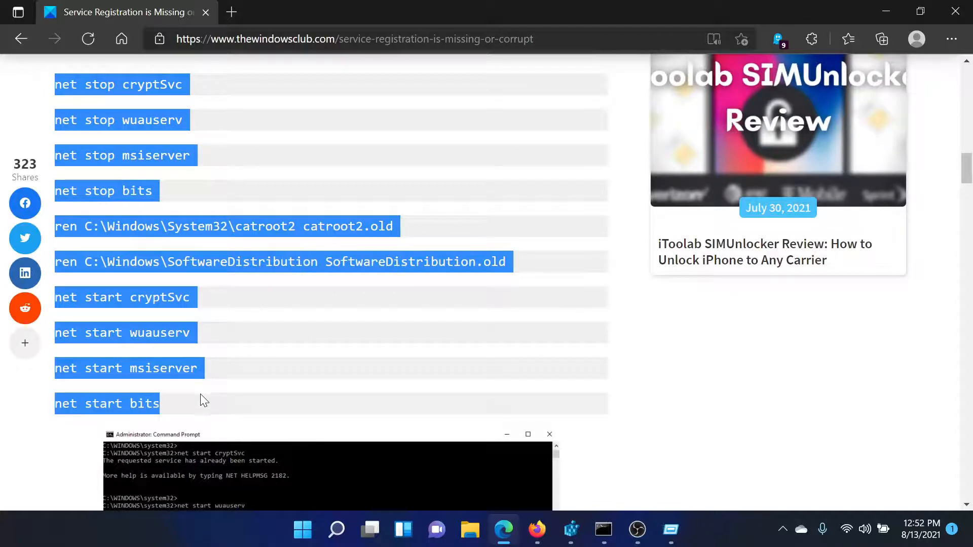
- Copy the selected net stop, ren and net start commands and start a Windows search
{"action": "right_click", "coordinate": [203, 399]}
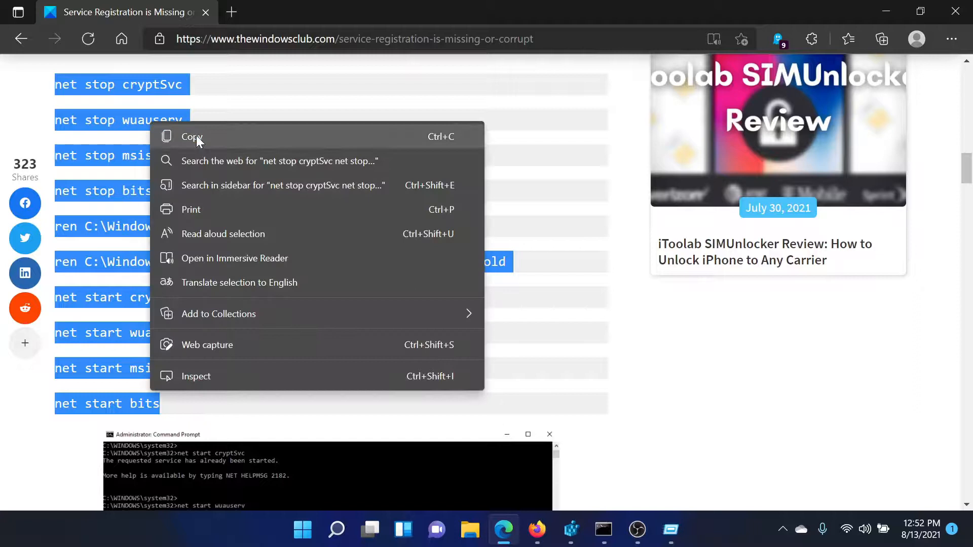
{"action": "left_click", "coordinate": [192, 137]}
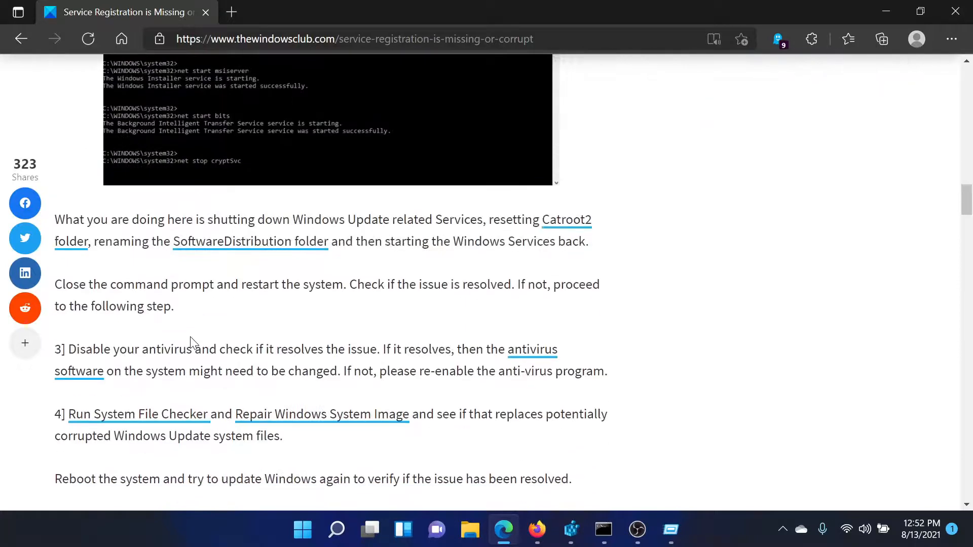
{"action": "left_click", "coordinate": [337, 530]}
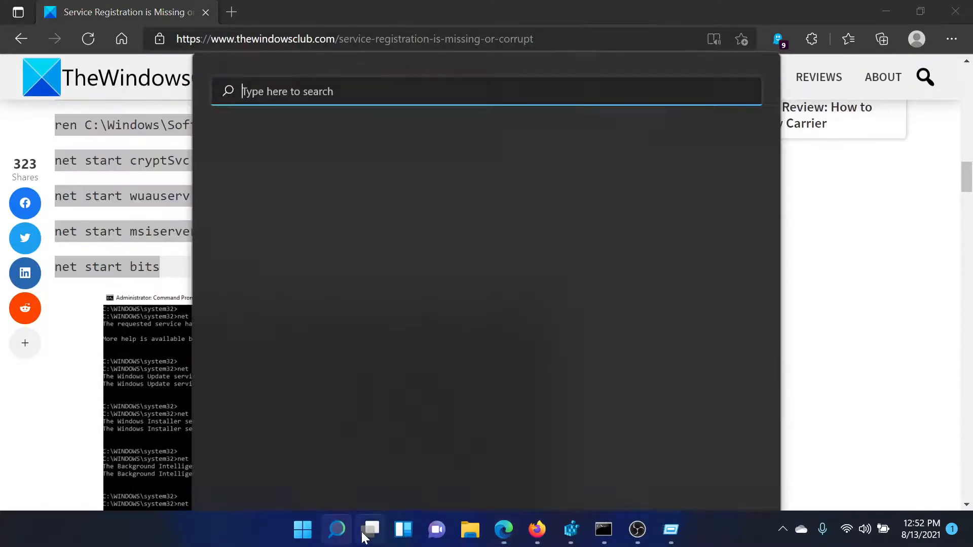
- Run the pasted reset commands in an administrator Command Prompt found via 'comm', then close it
{"action": "type", "text": "comm"}
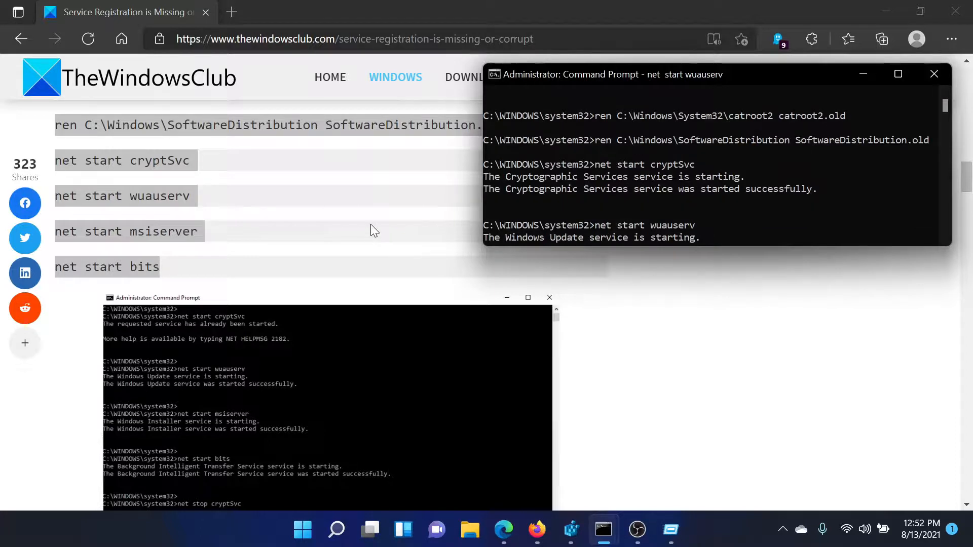
{"action": "left_click", "coordinate": [934, 74]}
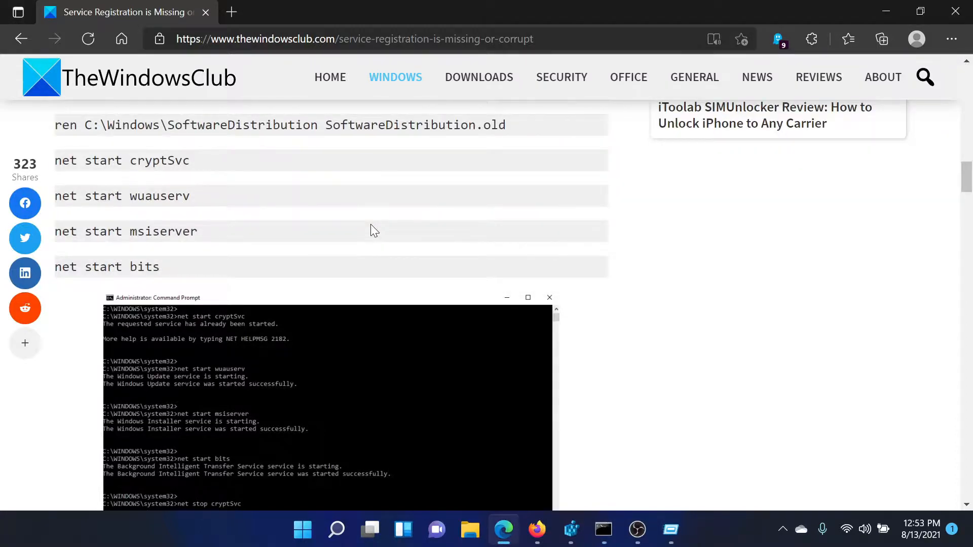
- Scroll the article down to step 4, Run System File Checker
{"action": "scroll", "scroll_direction": "down", "scroll_amount": 3}
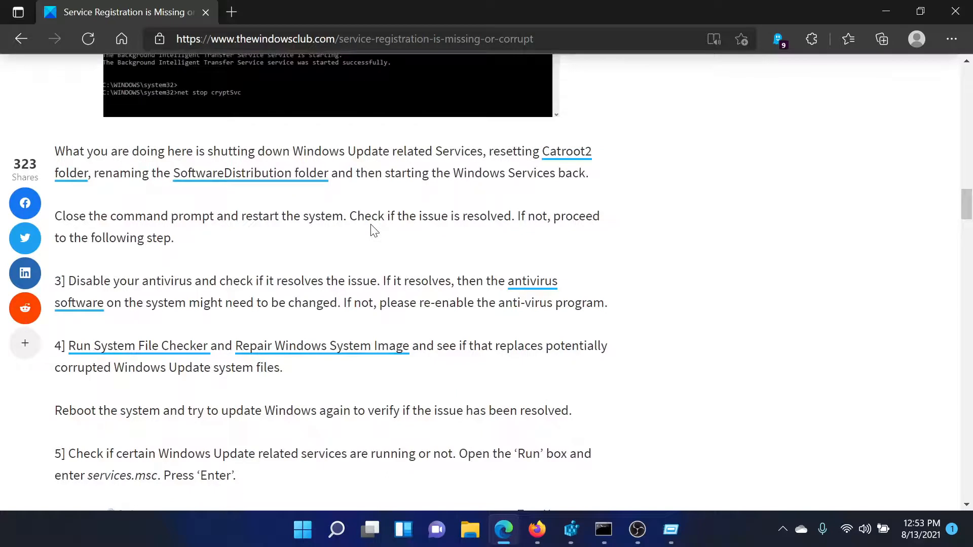
{"action": "mouse_move", "coordinate": [376, 264]}
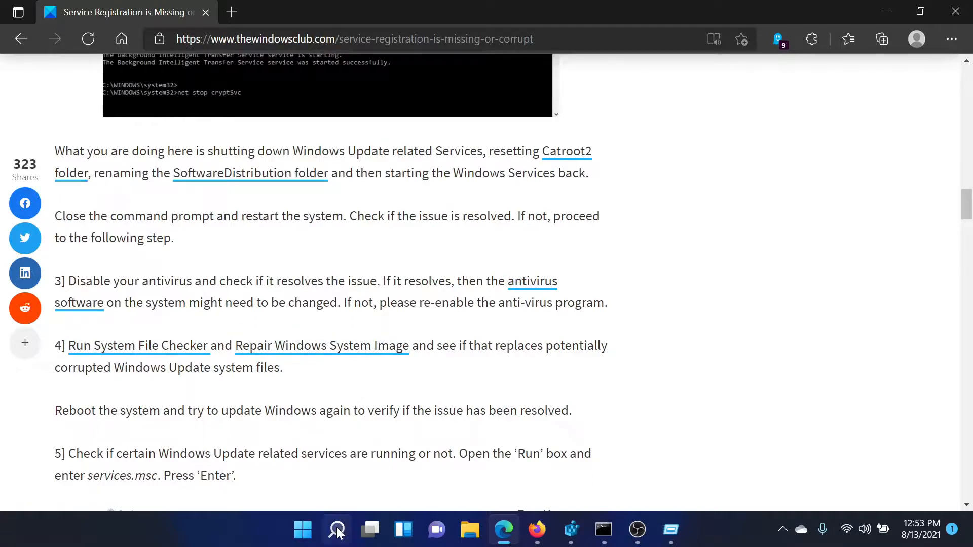
- Enter sfc /scannow in a fresh administrator Command Prompt without running it
{"action": "left_click", "coordinate": [602, 530]}
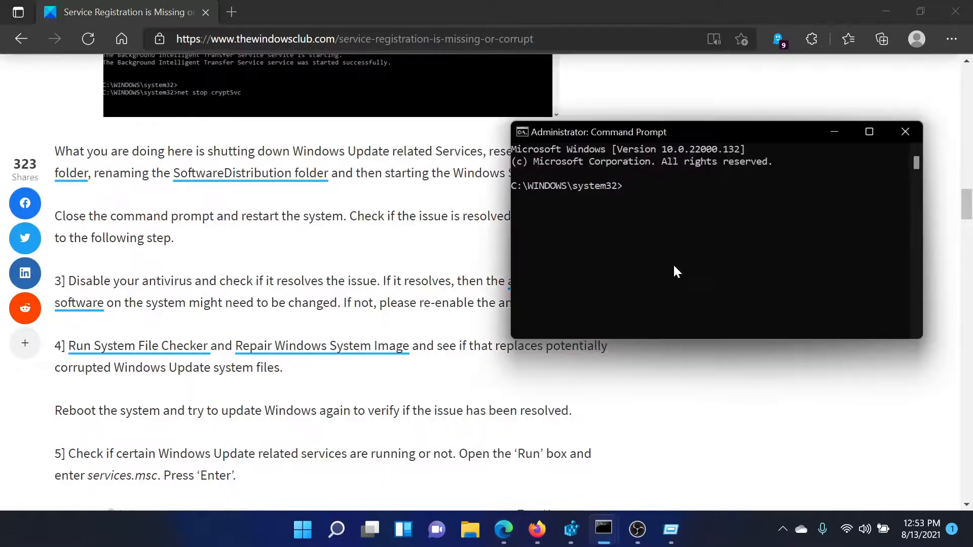
{"action": "mouse_move", "coordinate": [678, 262]}
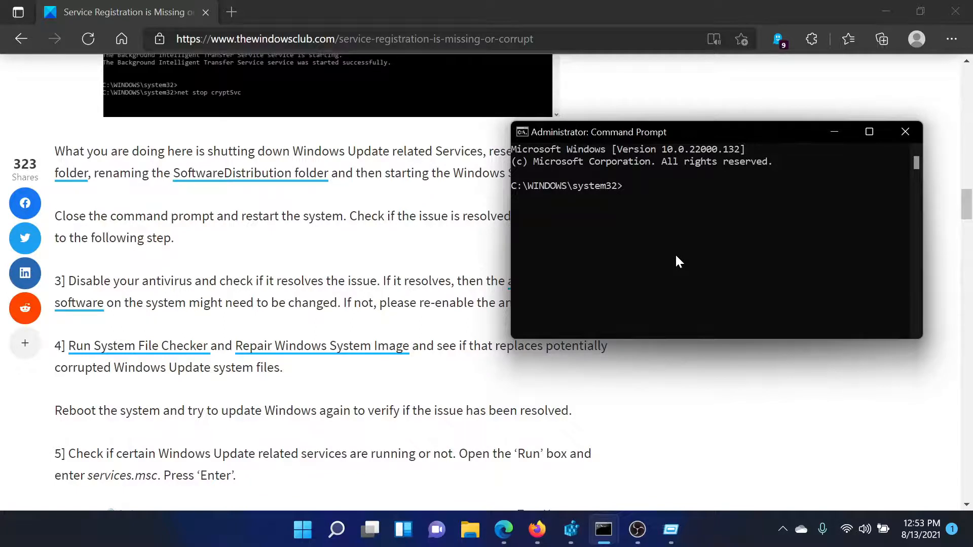
{"action": "type", "text": "sfc /sc"}
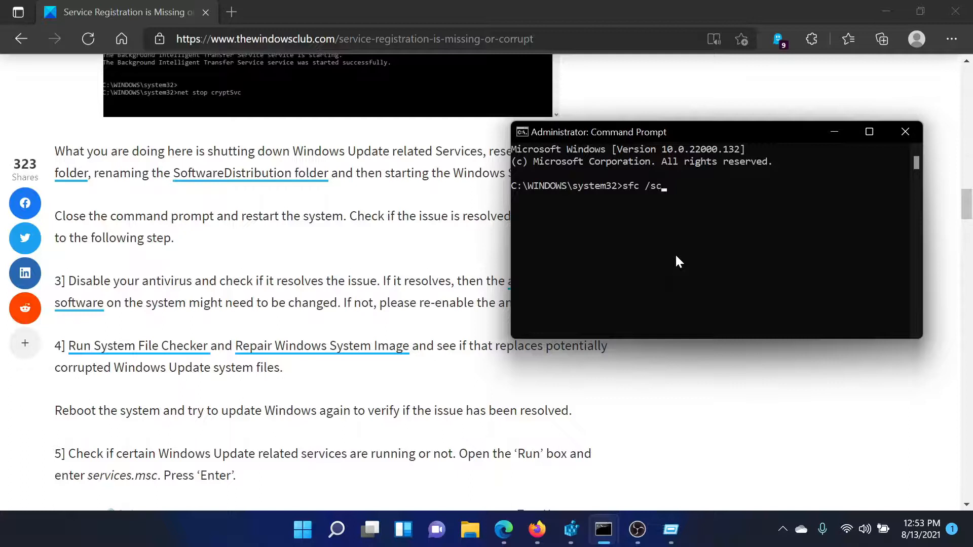
{"action": "type", "text": "annow"}
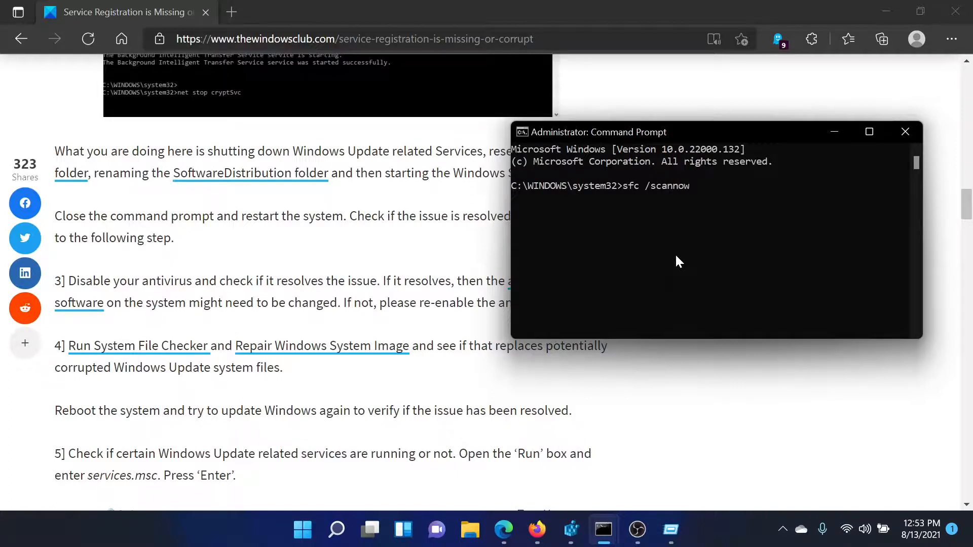